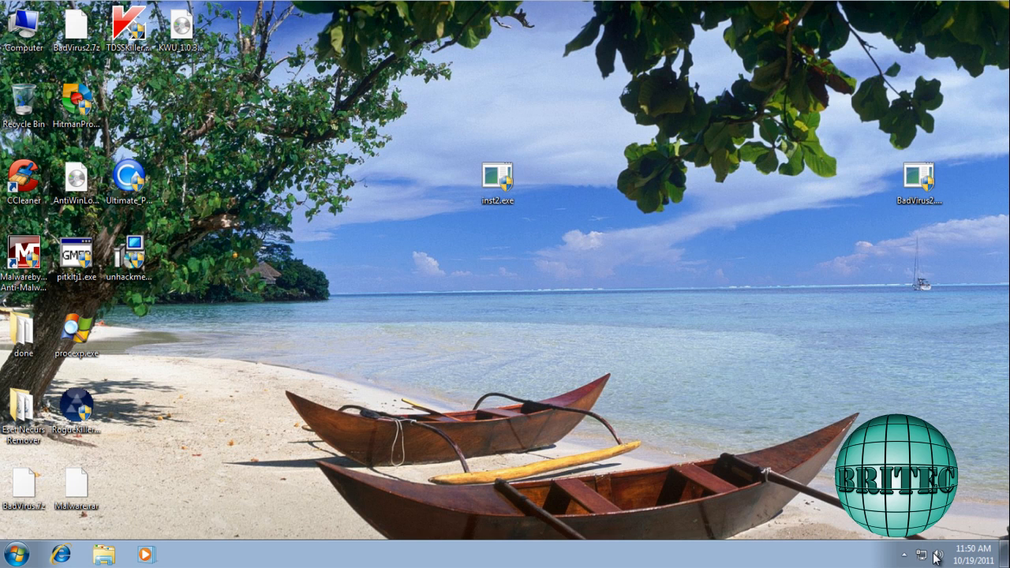
mouse_move(938, 556)
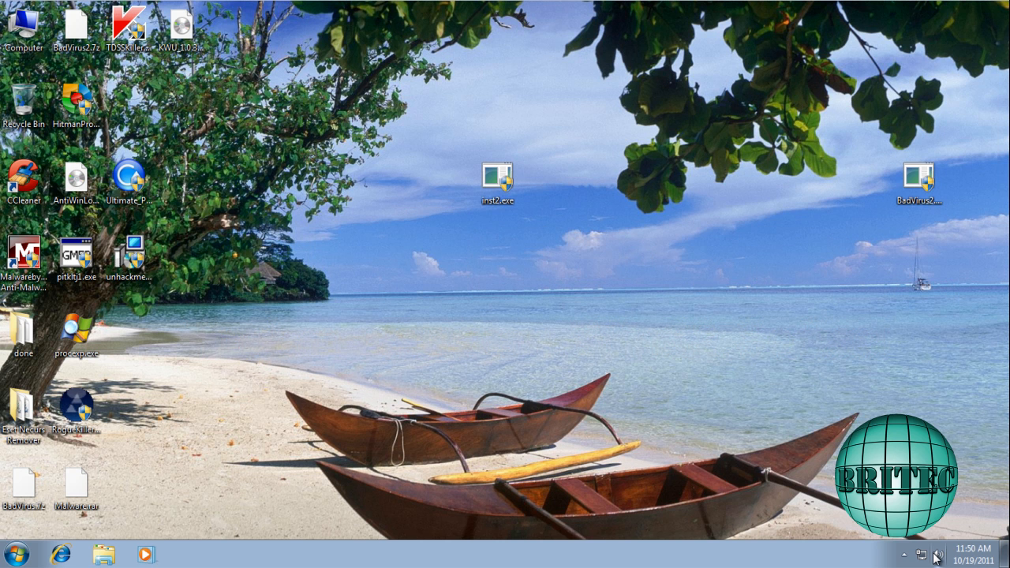
mouse_move(881, 356)
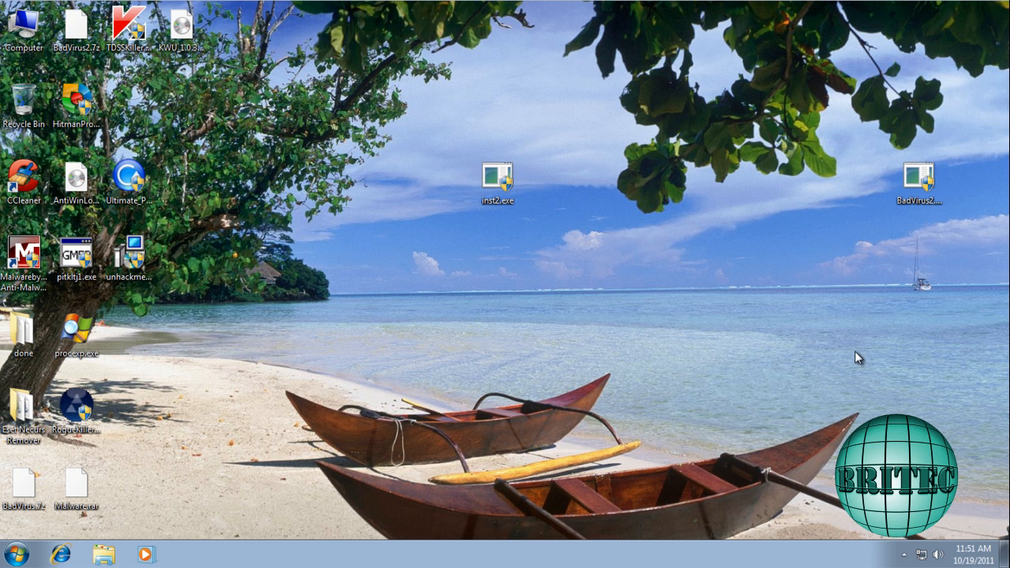
mouse_move(789, 307)
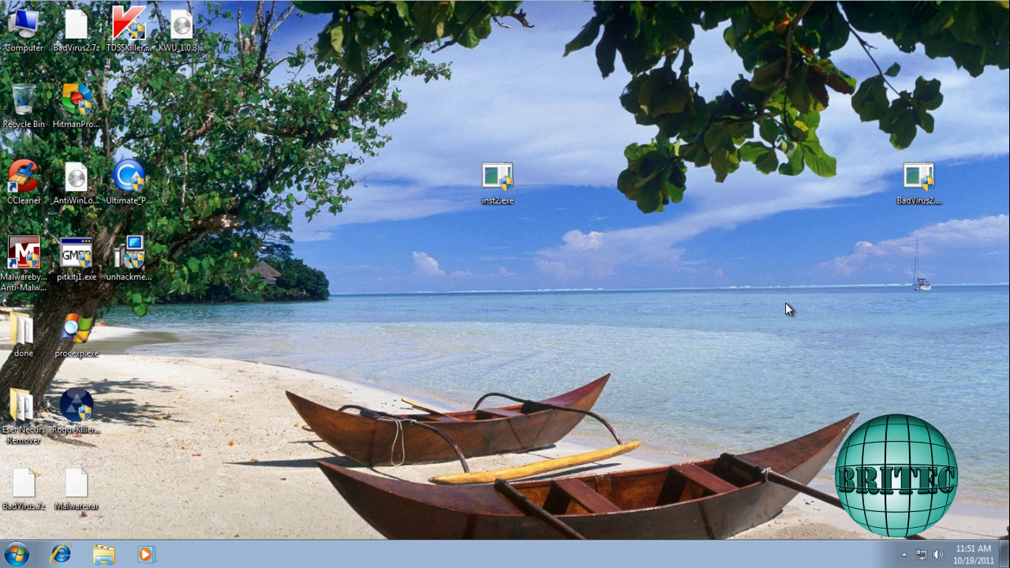
- Run inst2.exe from the desktop and approve the User Account Control prompt
left_click(497, 175)
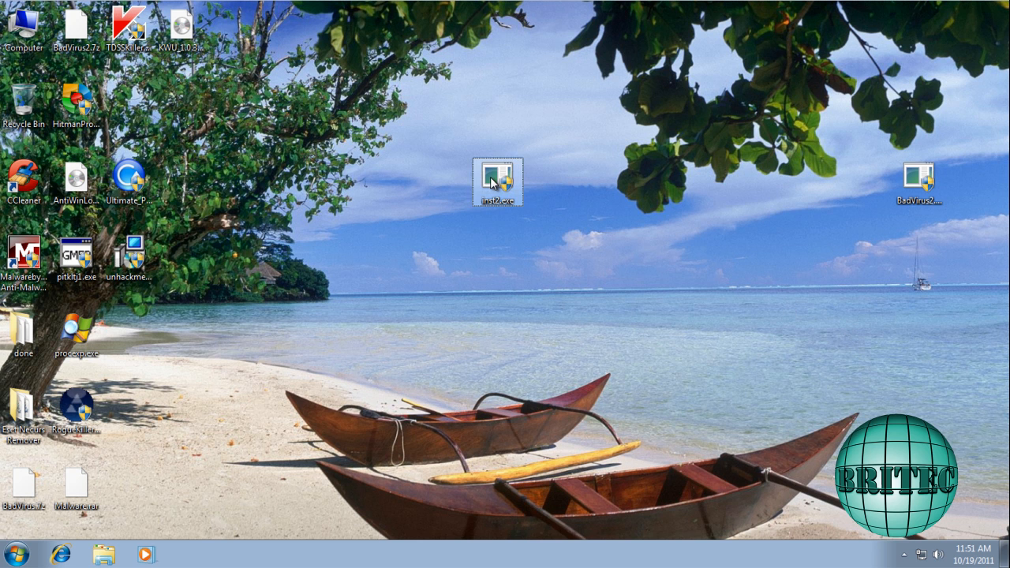
double_click(498, 175)
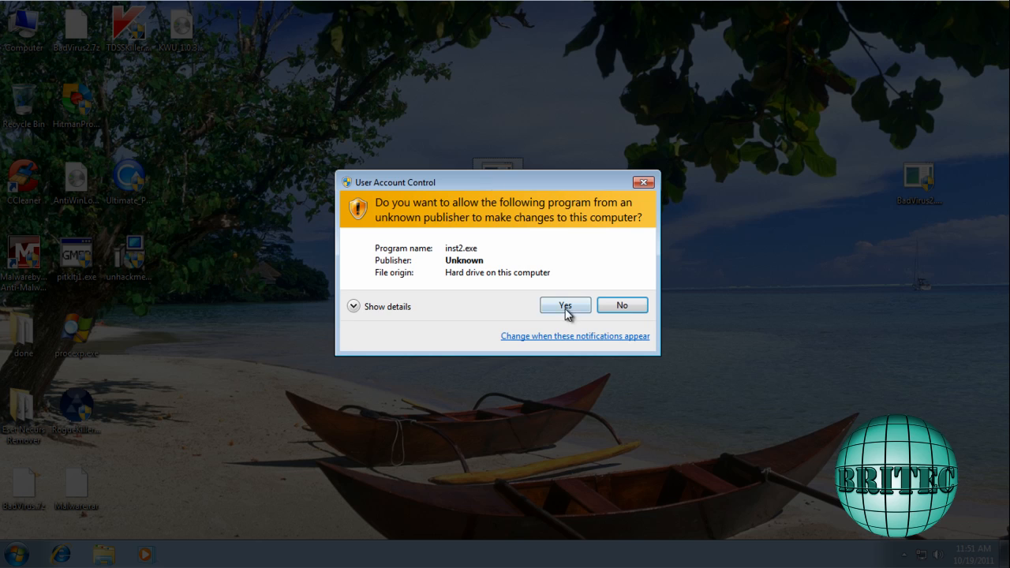
left_click(565, 306)
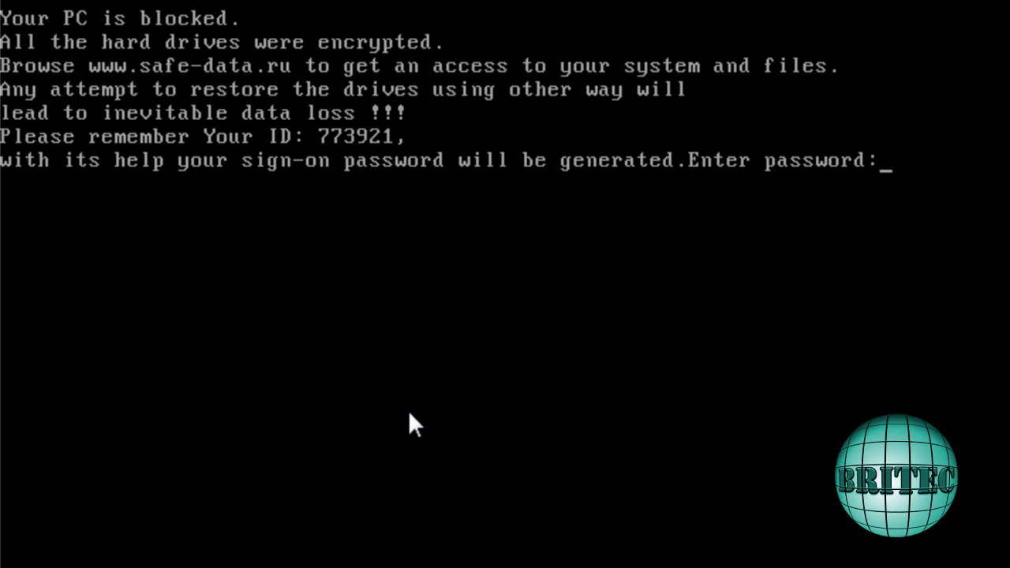
mouse_move(403, 407)
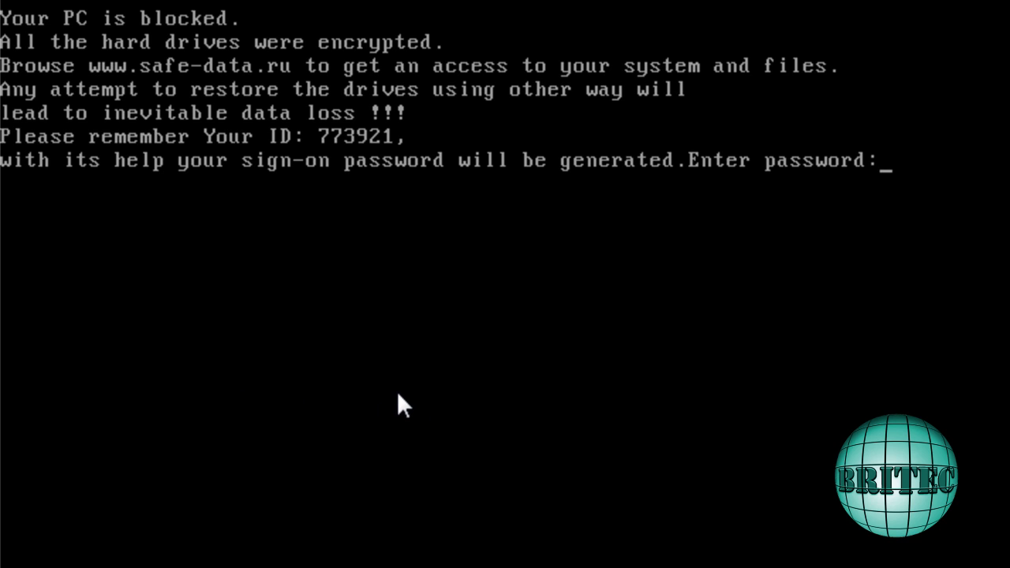
mouse_move(387, 407)
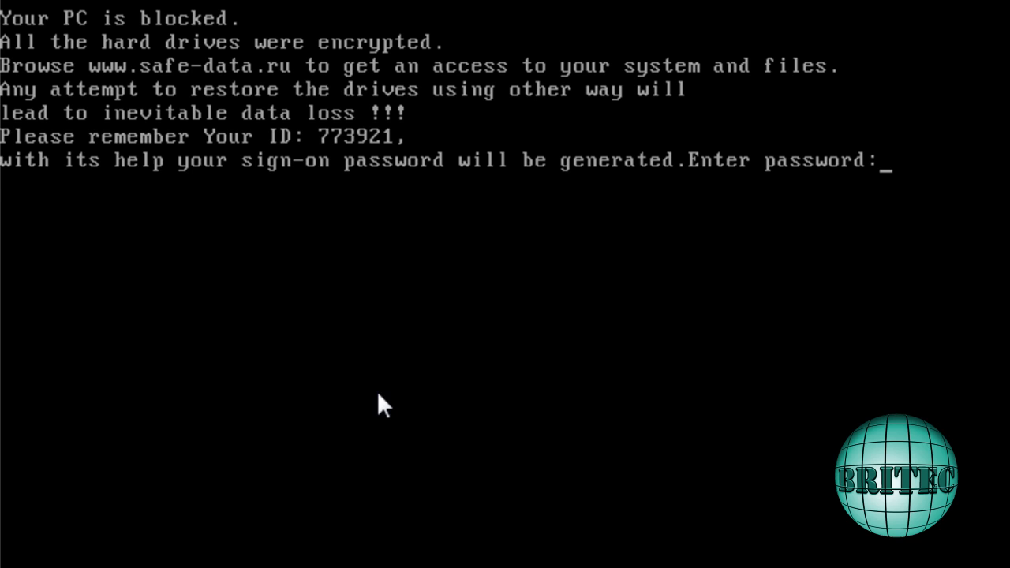
mouse_move(186, 378)
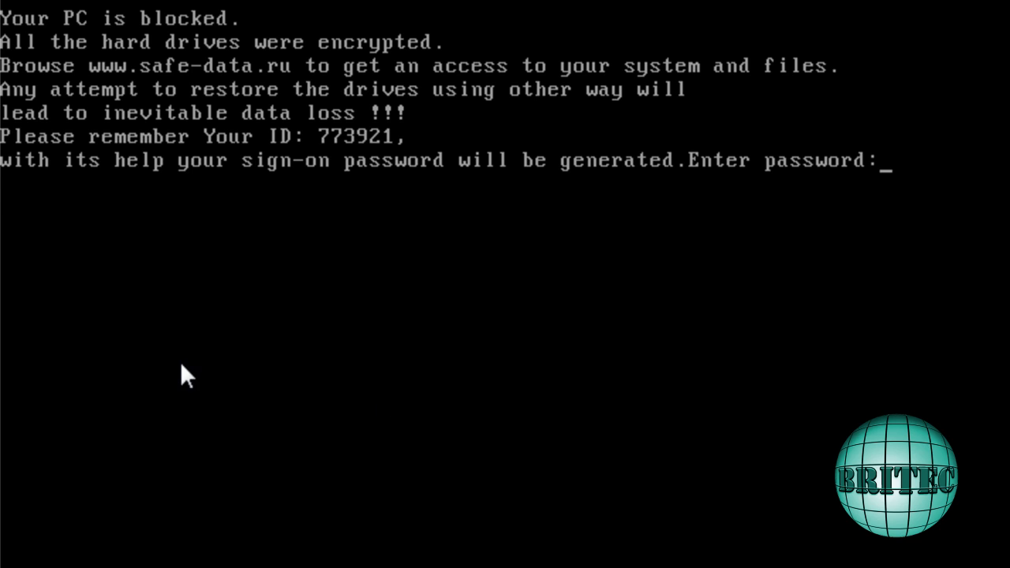
mouse_move(313, 250)
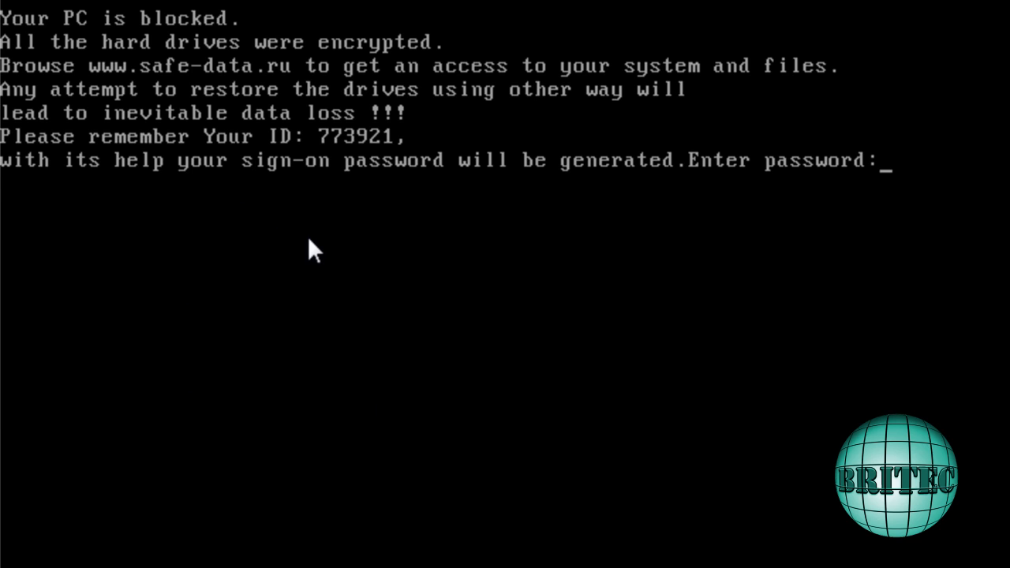
mouse_move(237, 103)
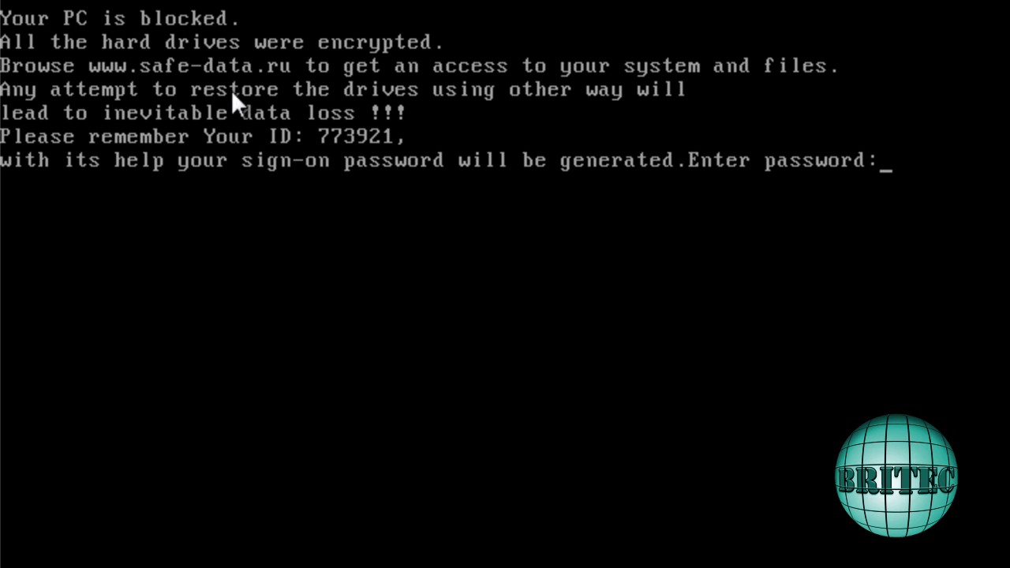
mouse_move(299, 145)
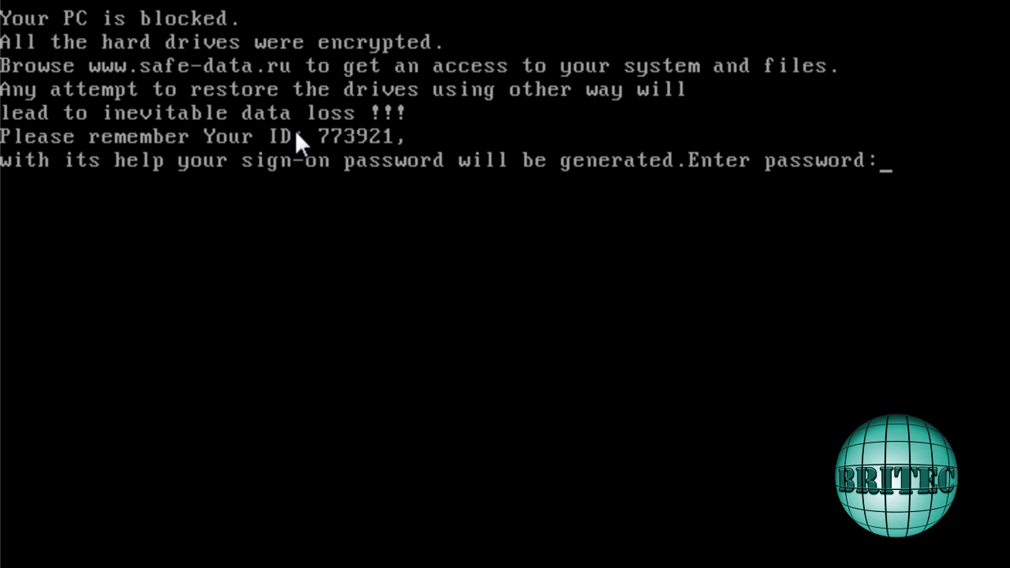
mouse_move(351, 161)
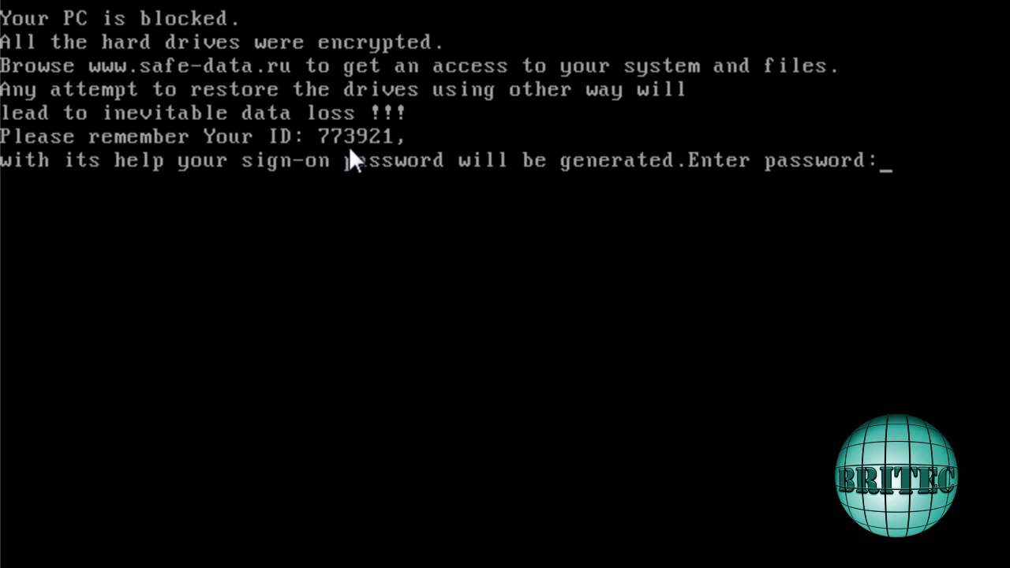
mouse_move(429, 234)
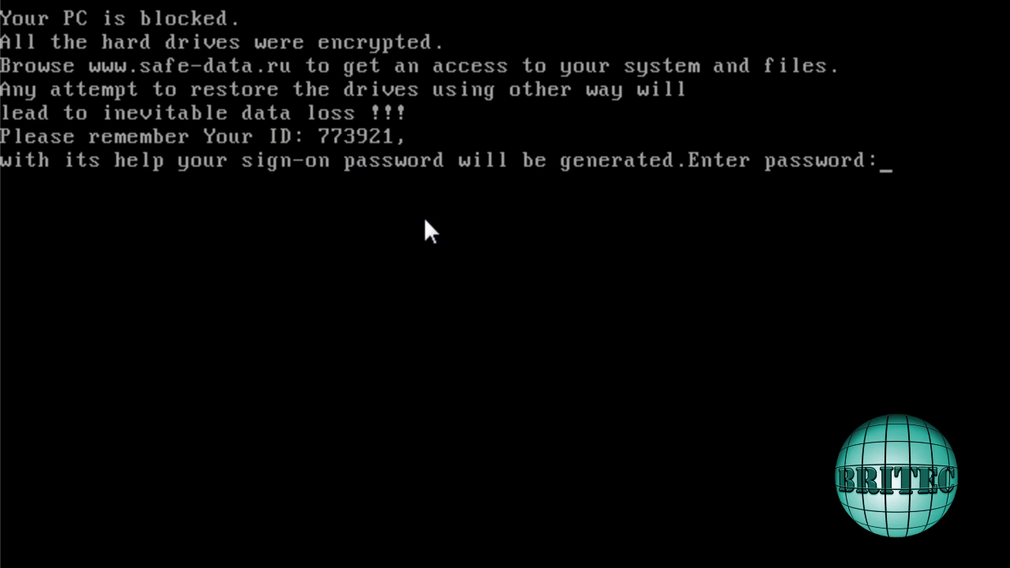
mouse_move(486, 292)
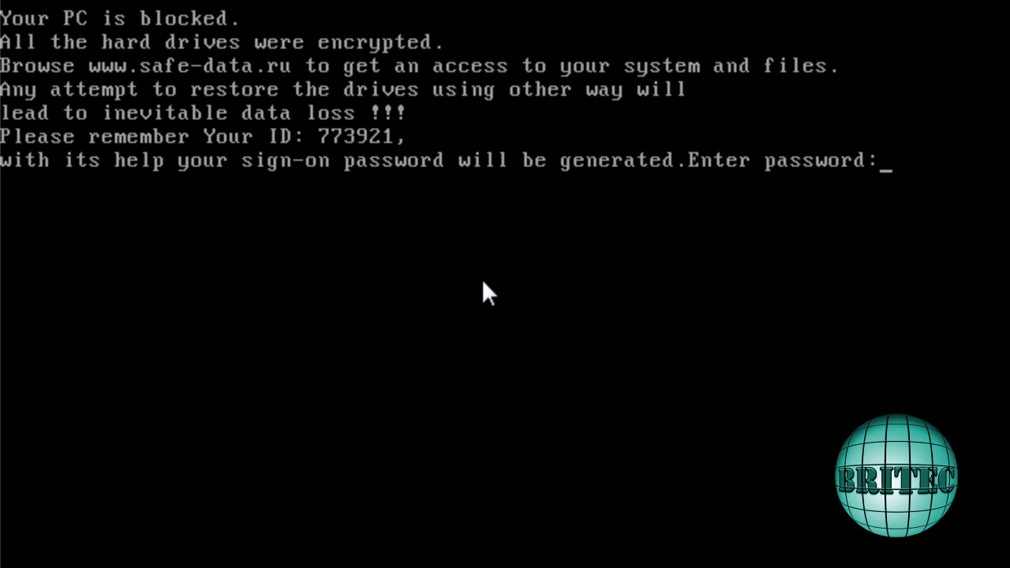
mouse_move(365, 278)
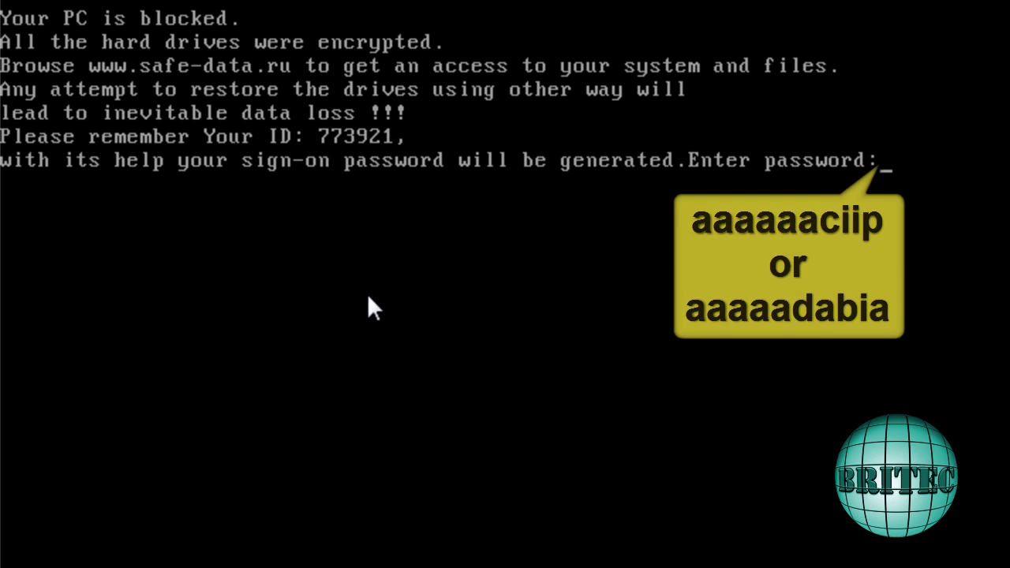
mouse_move(440, 330)
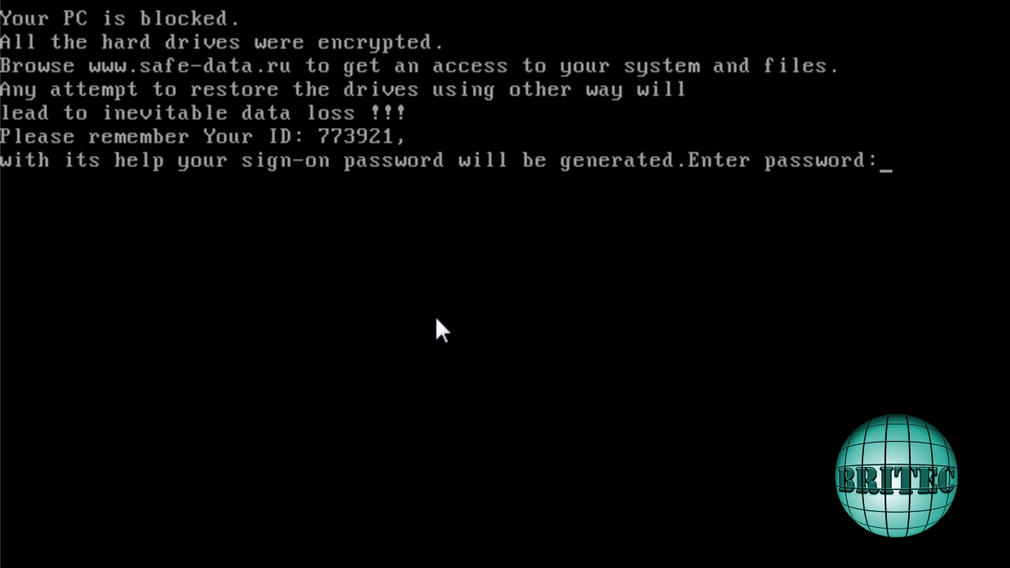
mouse_move(214, 291)
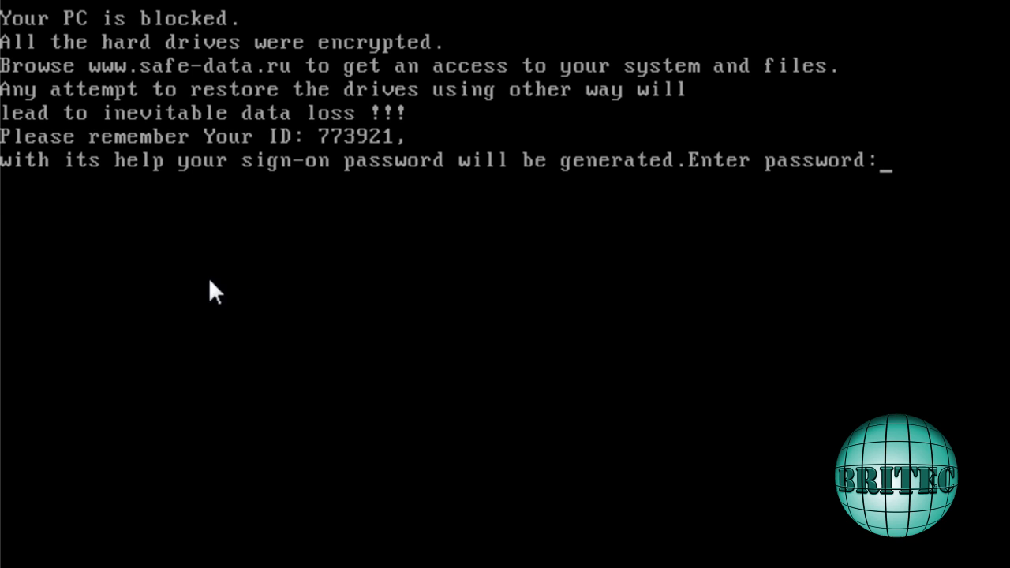
mouse_move(283, 281)
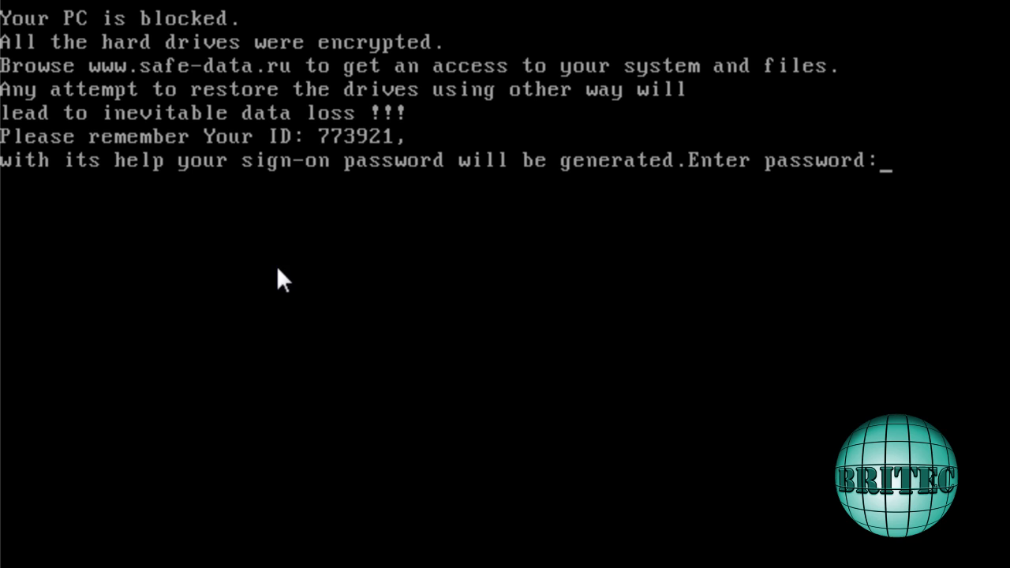
mouse_move(224, 277)
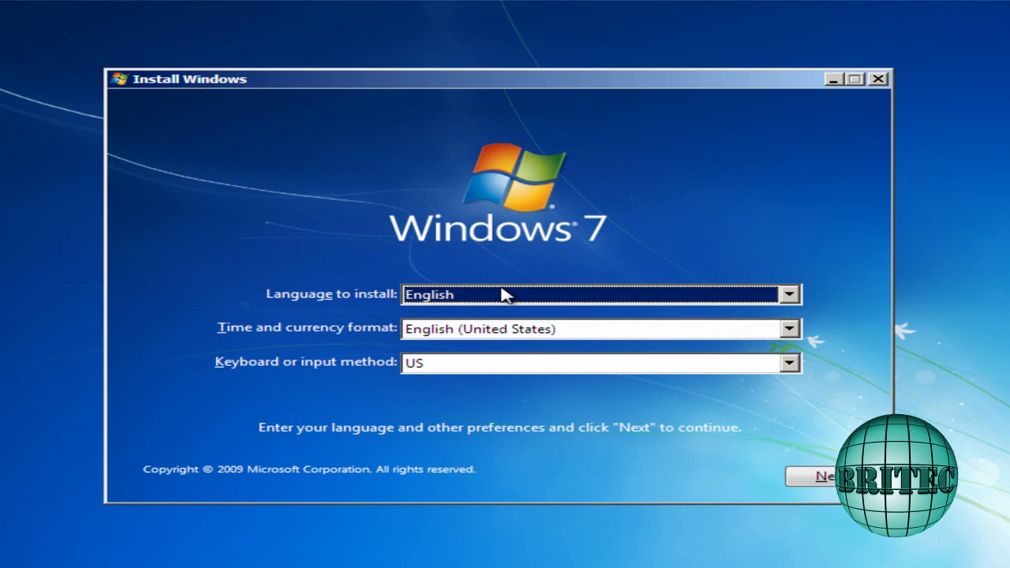
- Accept the English language settings and choose Repair your computer
left_click(811, 477)
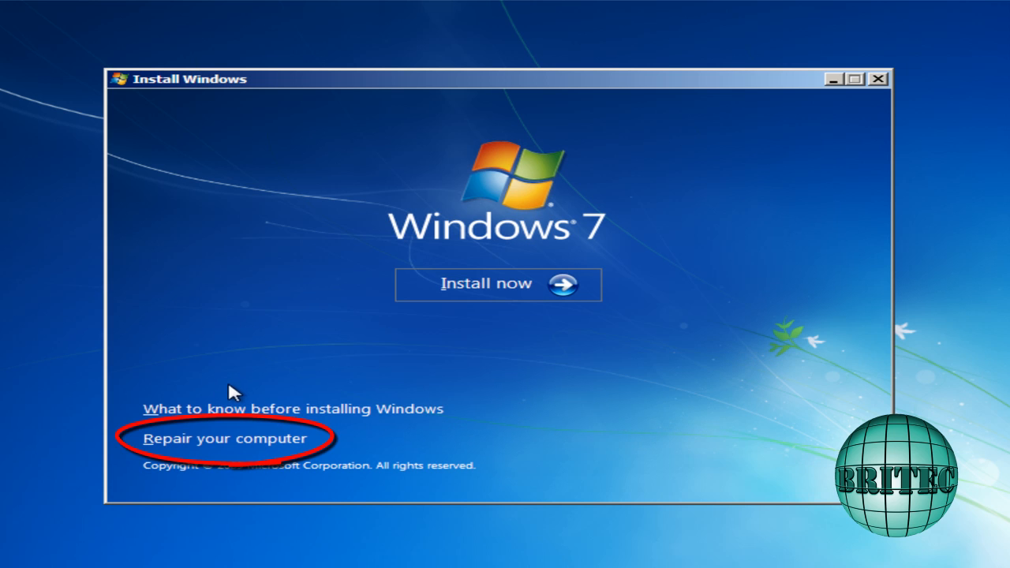
left_click(224, 439)
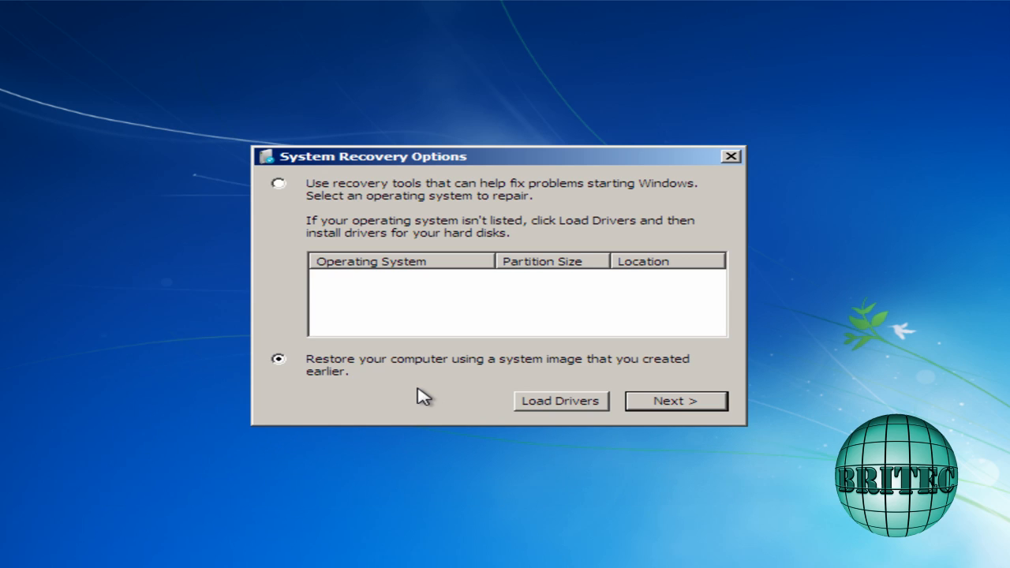
- Dismiss the missing system image warning and cancel the Re-image wizard to reach the recovery tools
left_click(676, 400)
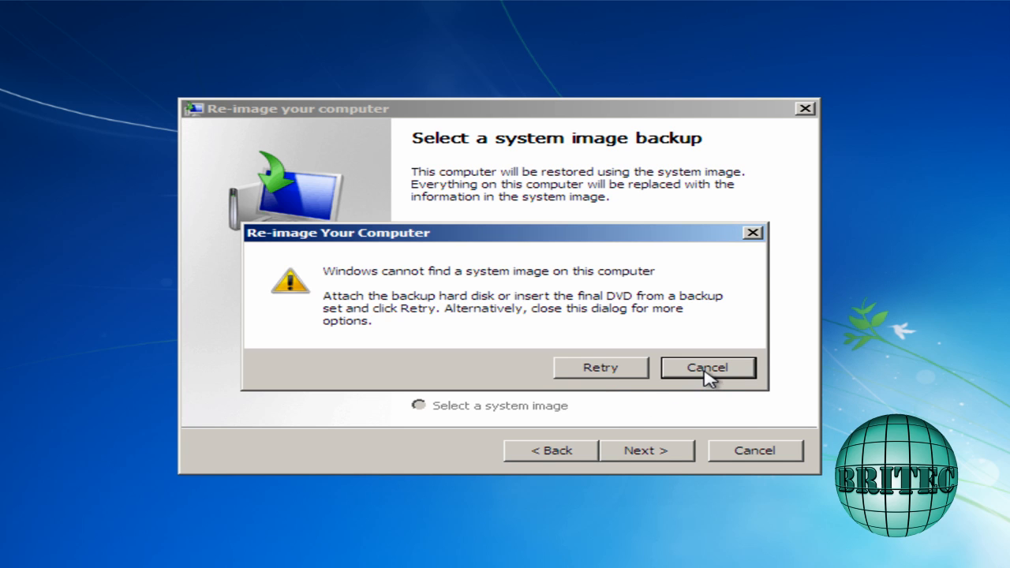
left_click(707, 368)
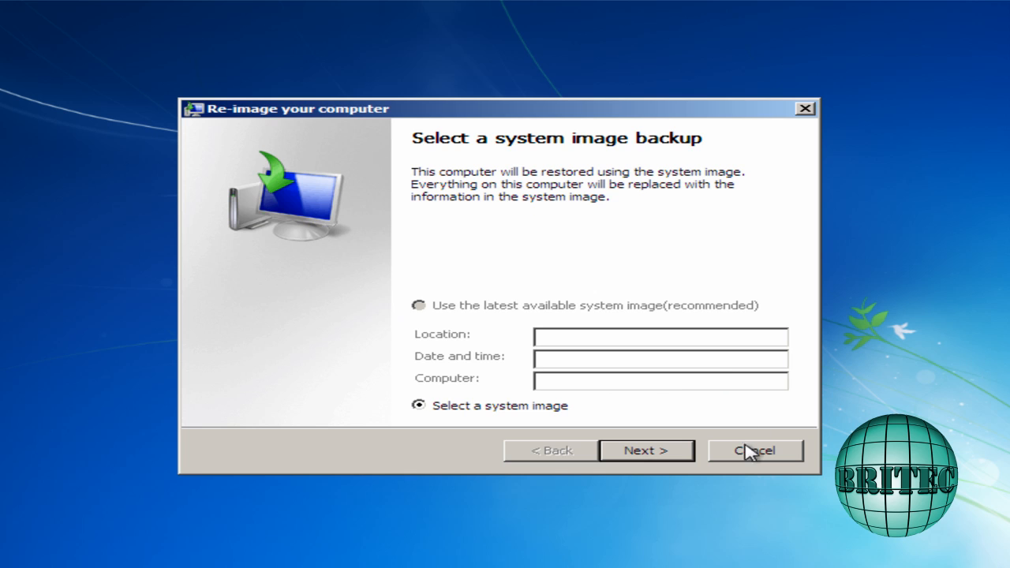
left_click(755, 450)
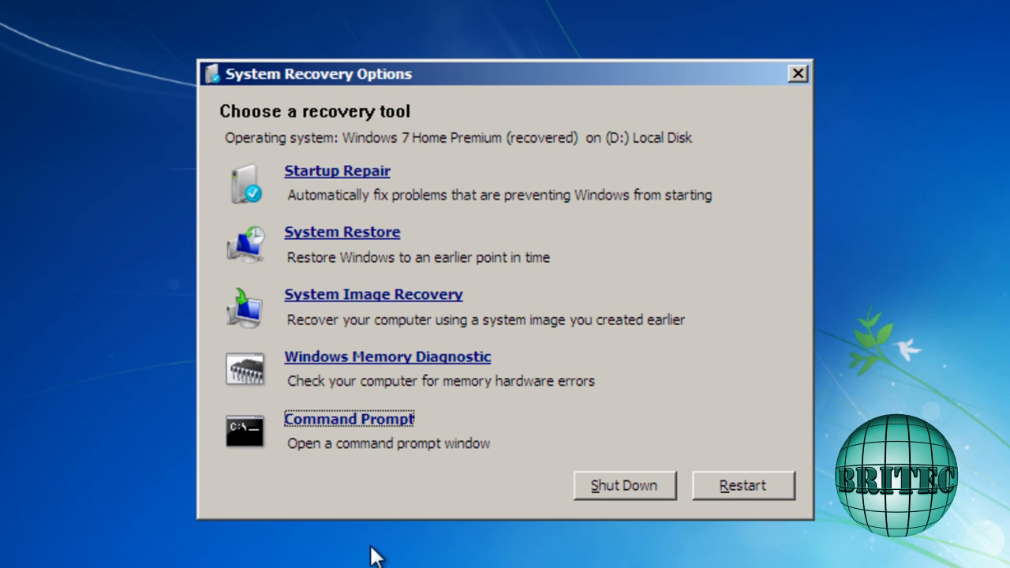
mouse_move(369, 524)
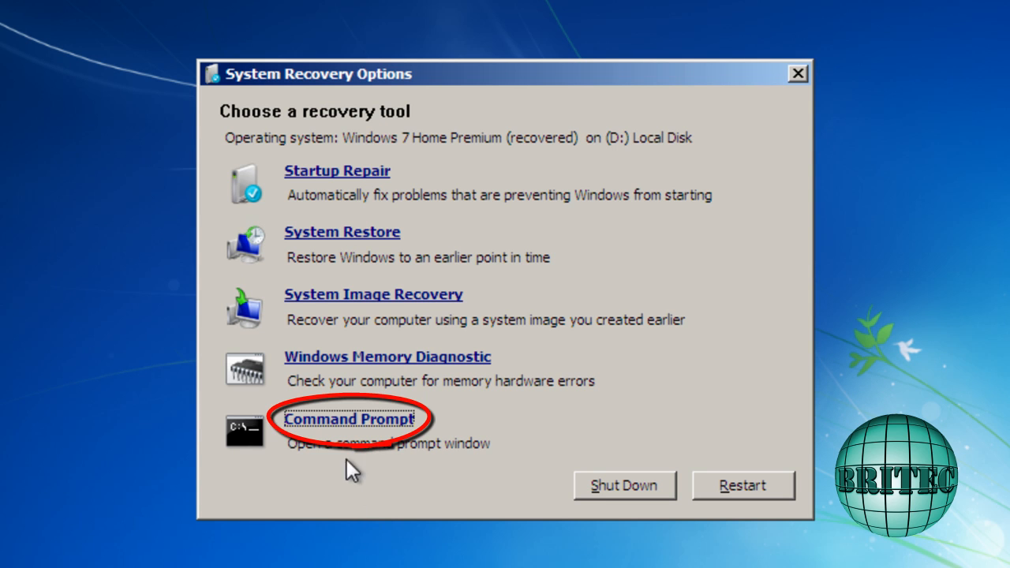
- Launch Command Prompt, switch to drive D:, list its contents with dir, then clear the screen with cls
left_click(347, 418)
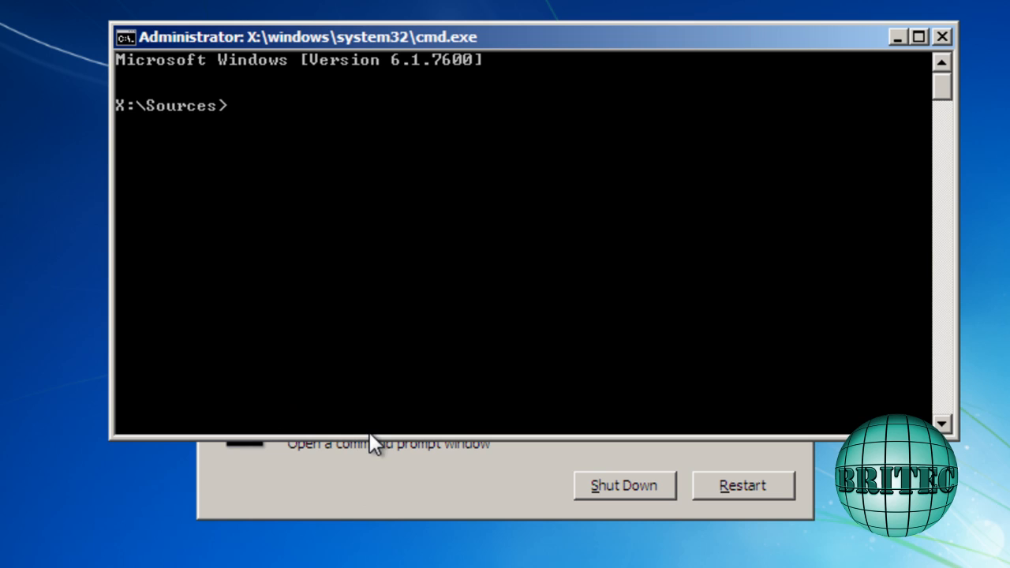
mouse_move(685, 344)
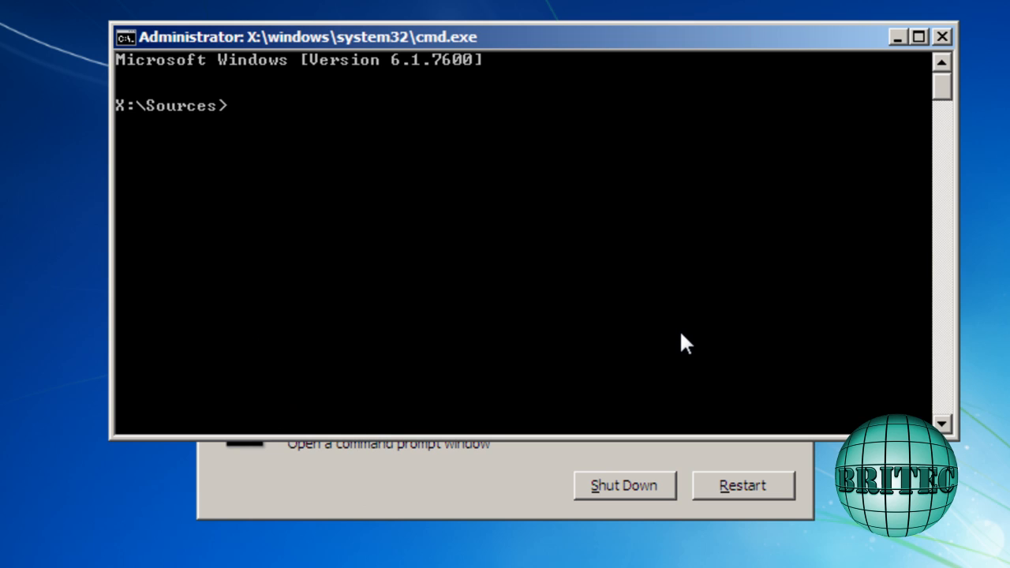
type("d:")
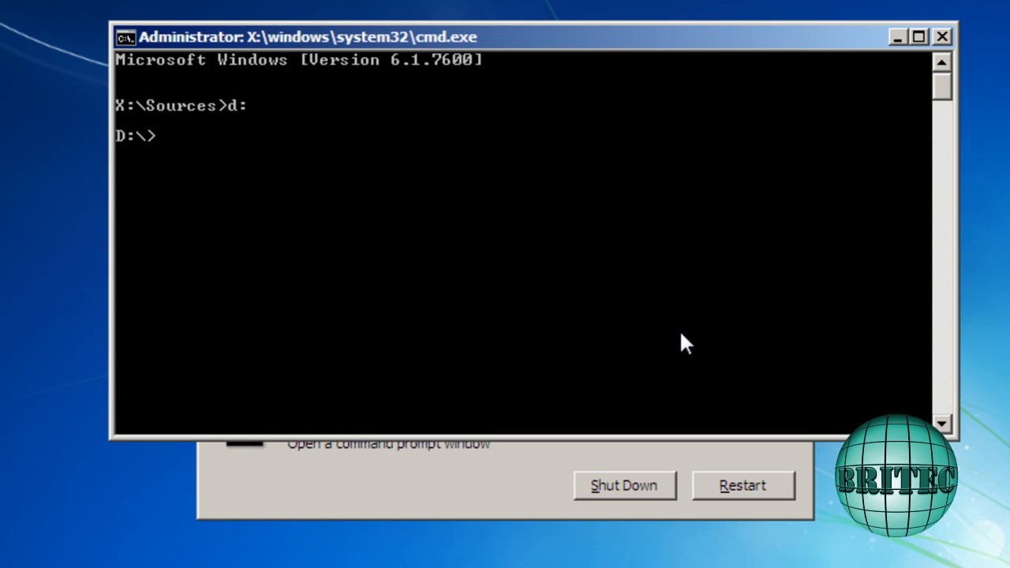
type("dir")
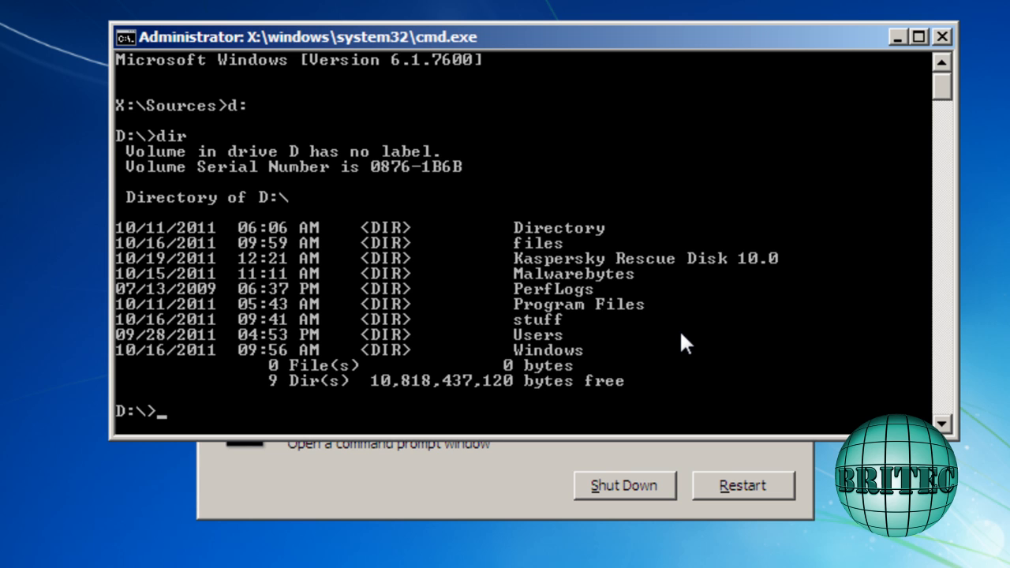
mouse_move(562, 301)
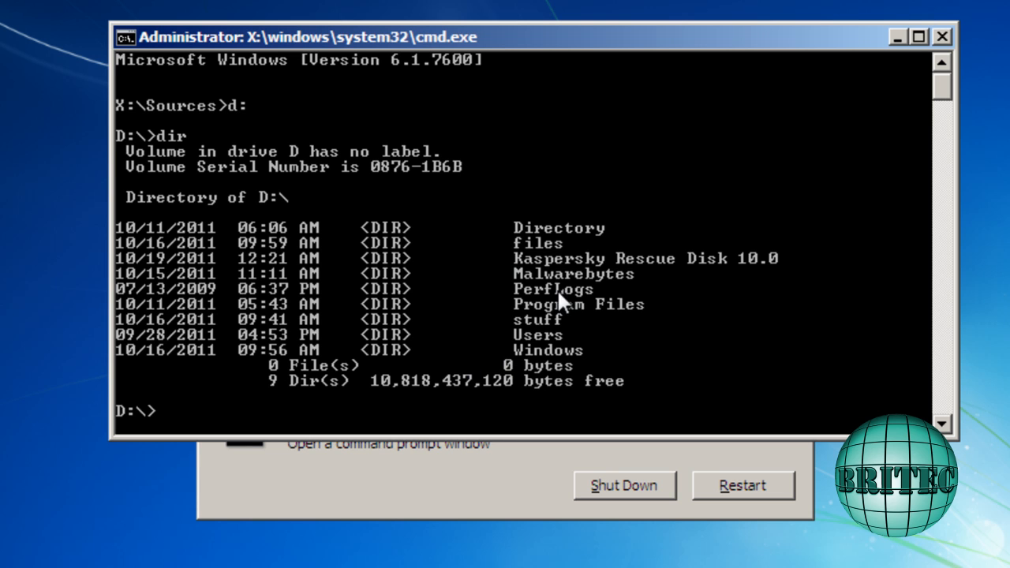
mouse_move(549, 359)
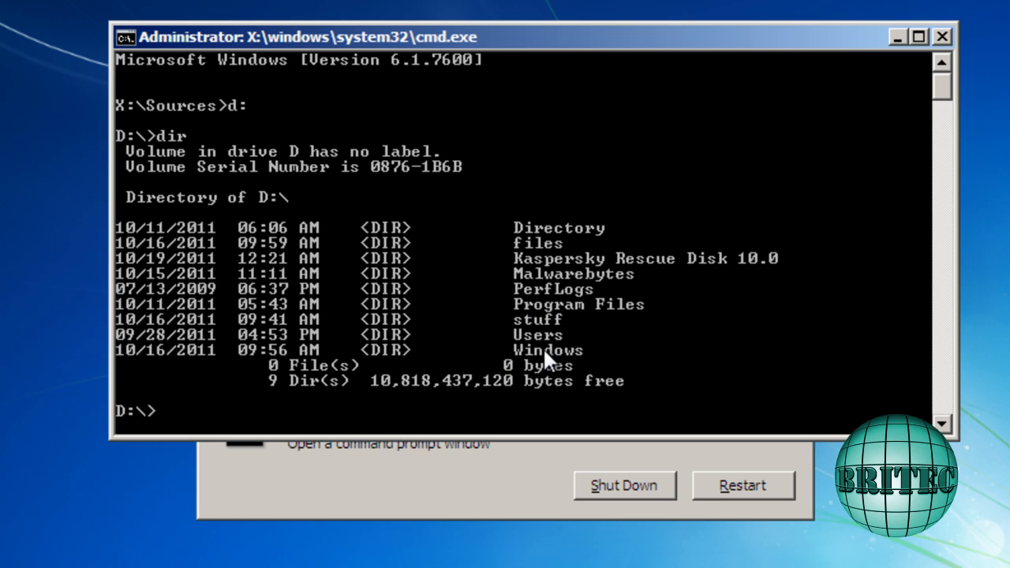
mouse_move(640, 308)
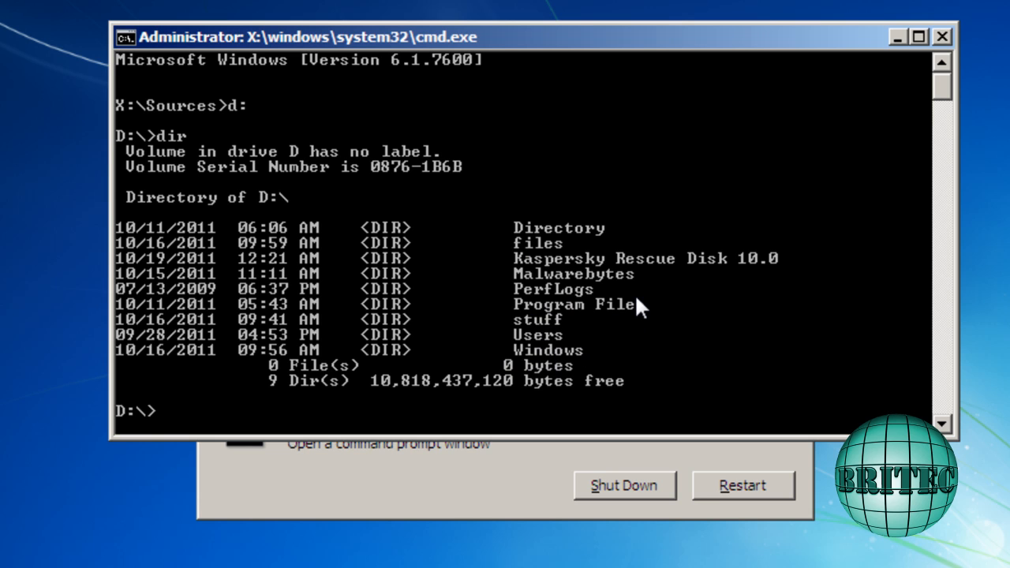
type("cls")
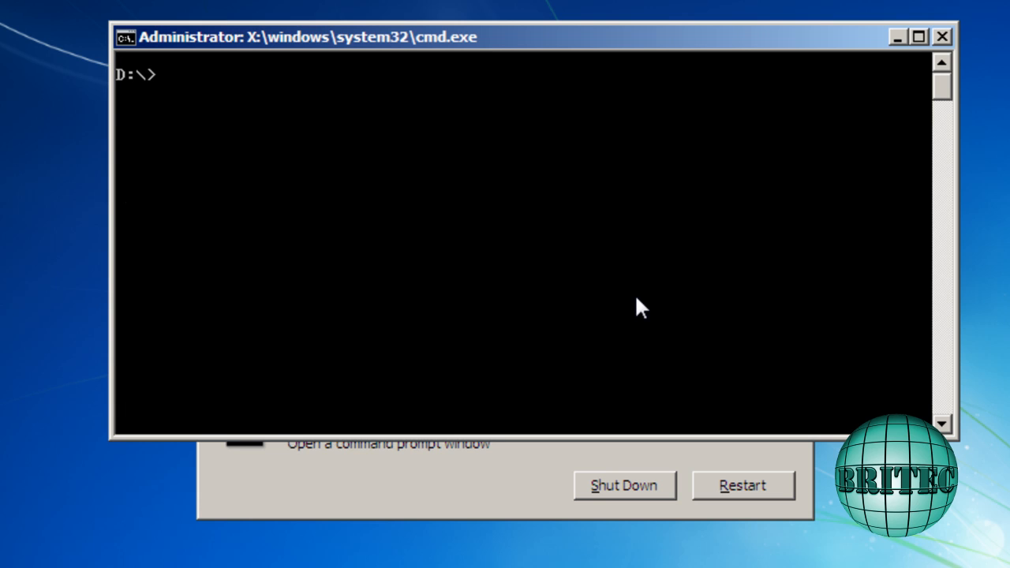
- Run bootrec /FixMBR to repair the master boot record
type("boot")
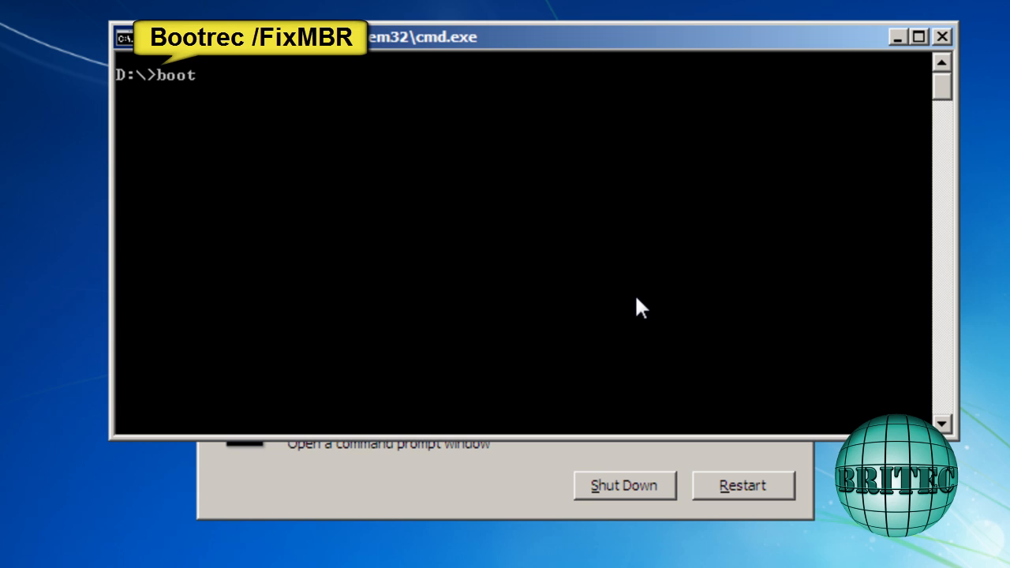
type("rec")
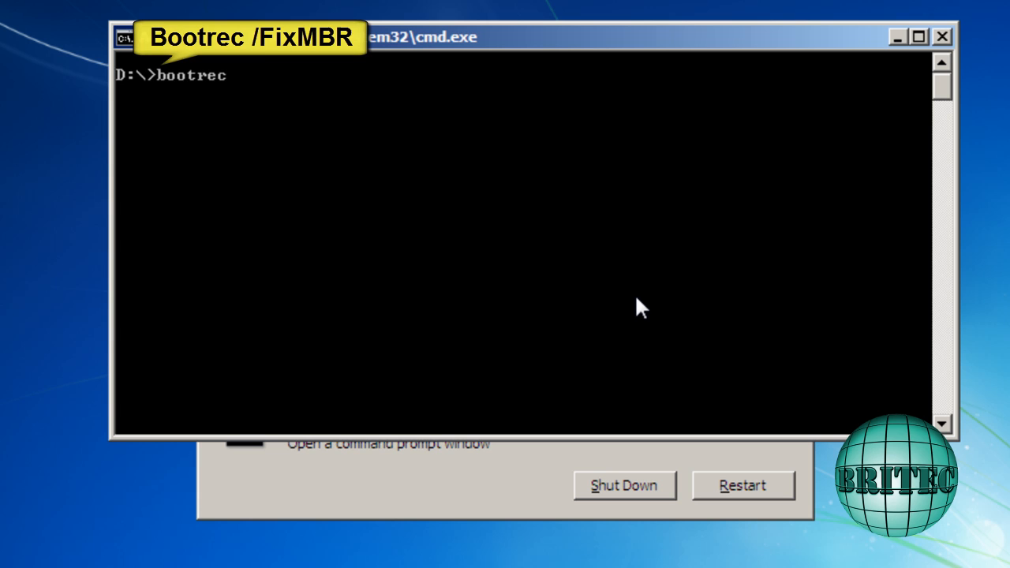
type("/FixMBR")
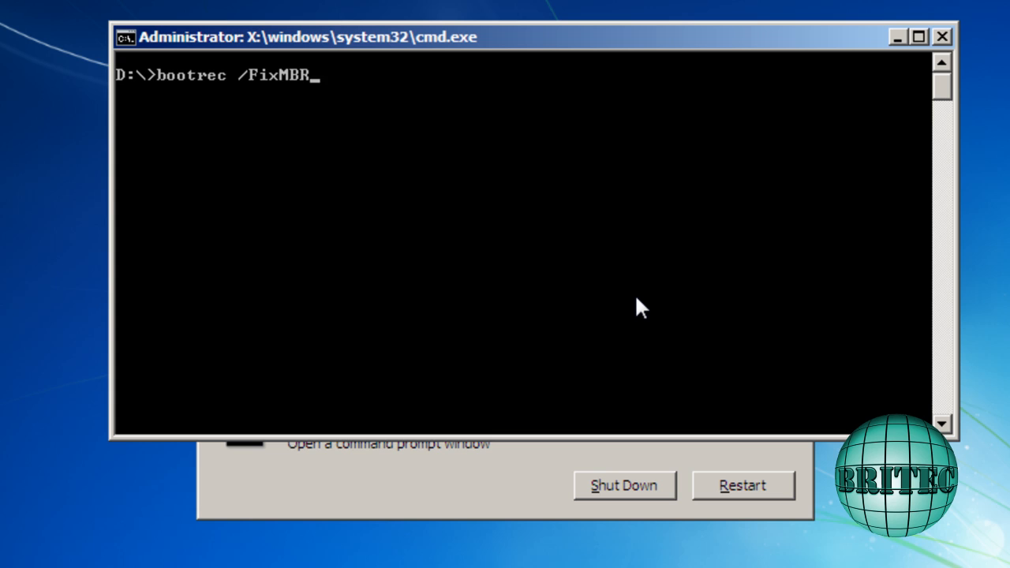
key("enter")
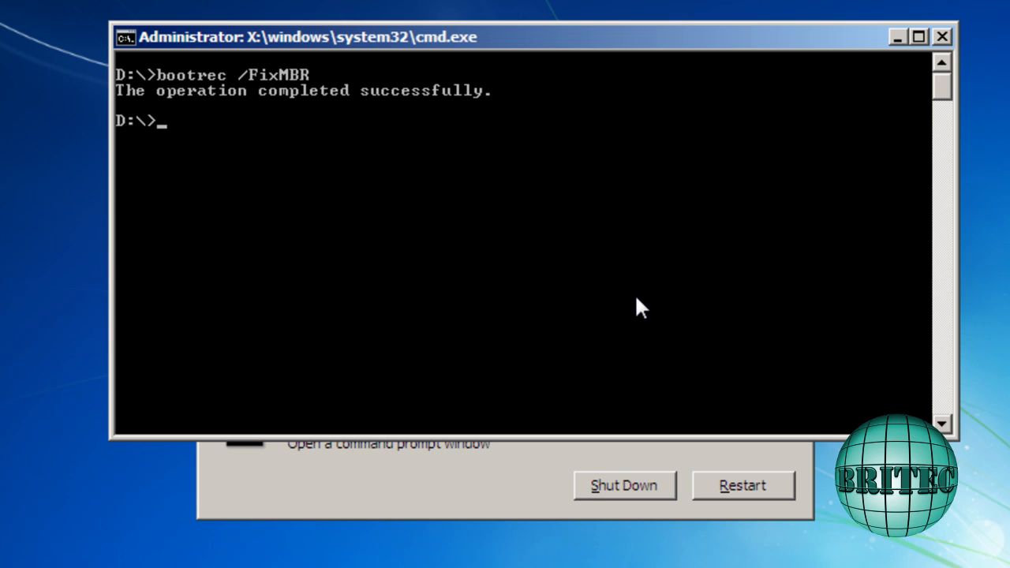
- Exit the command prompt back to the recovery tool list
type("ex")
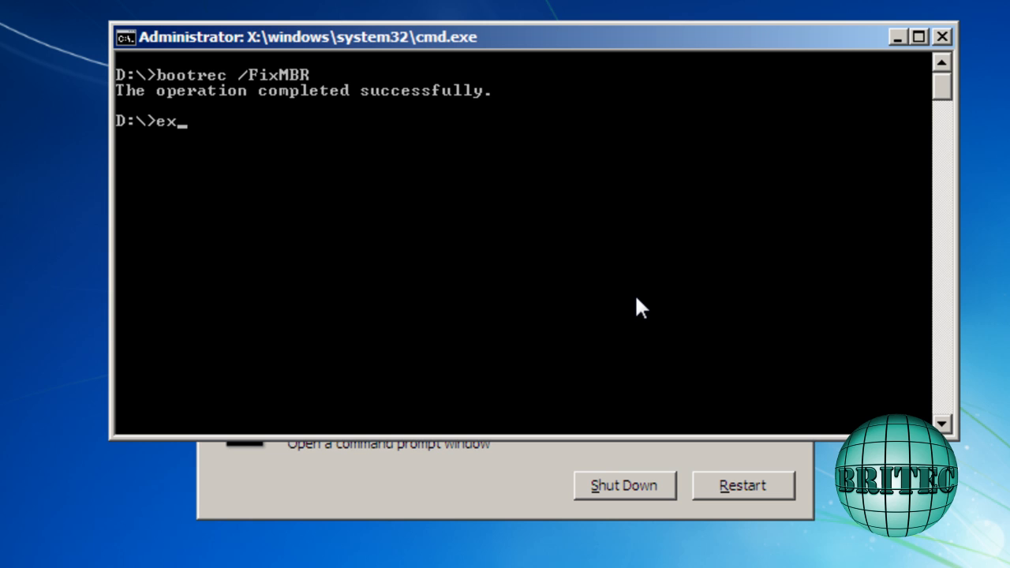
type("it")
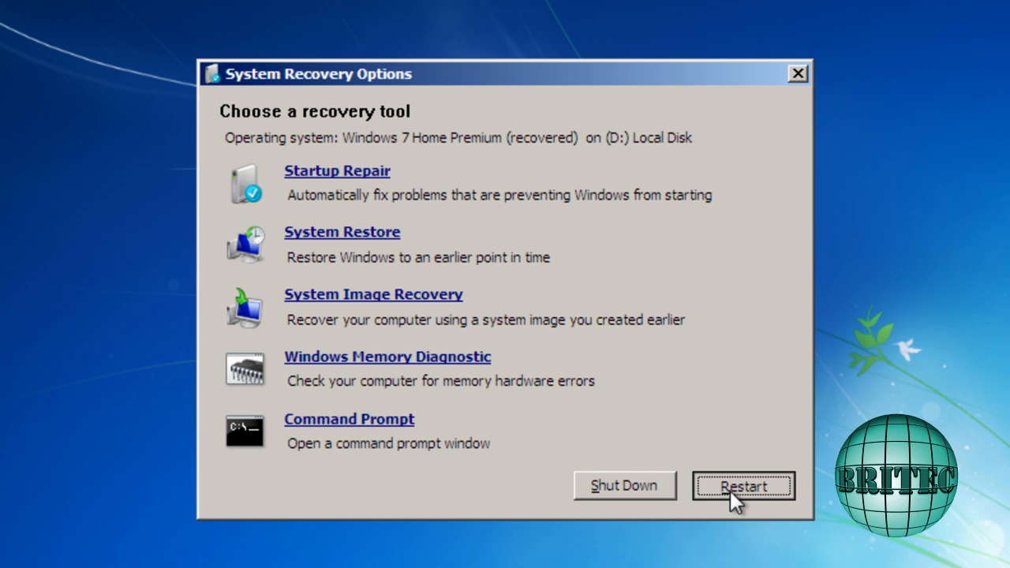
- Restart the computer so Windows 7 boots normally to the desktop
left_click(742, 486)
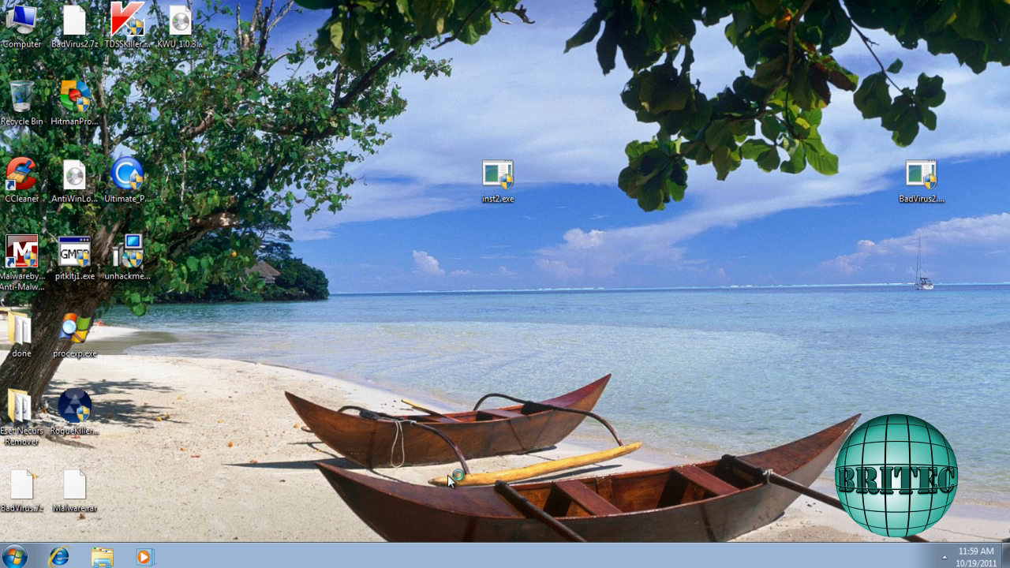
mouse_move(455, 473)
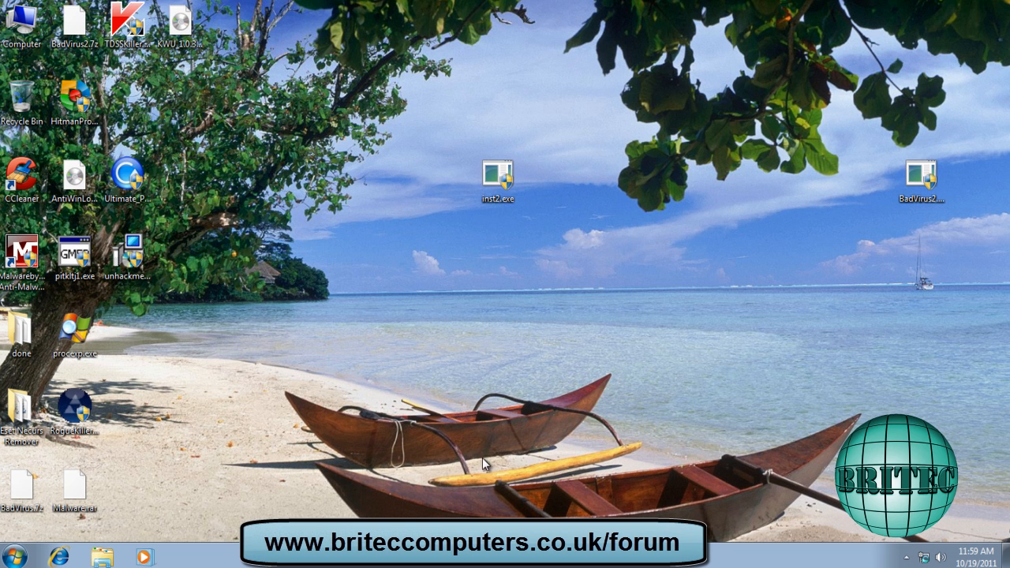
mouse_move(486, 401)
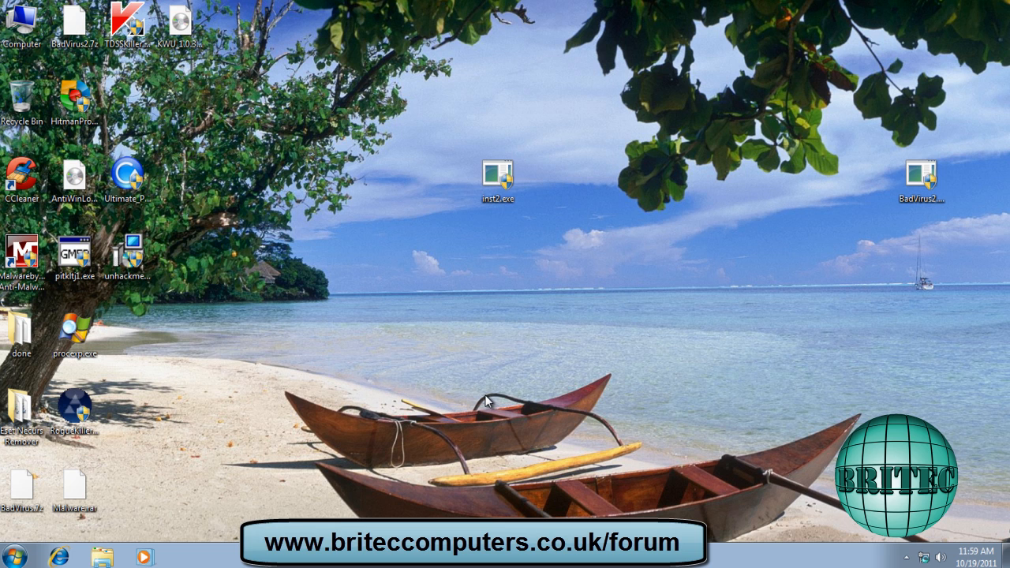
mouse_move(549, 330)
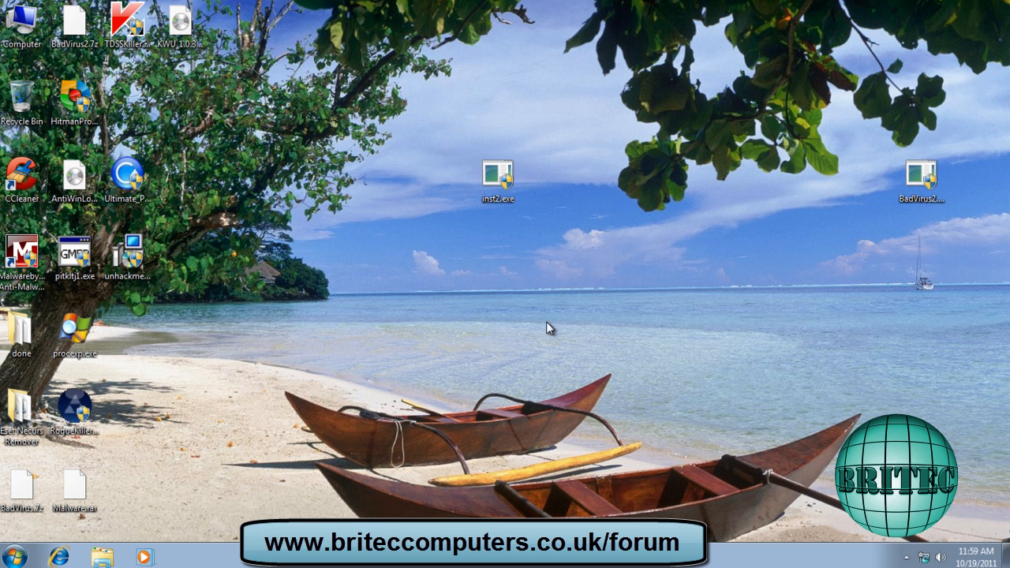
mouse_move(511, 302)
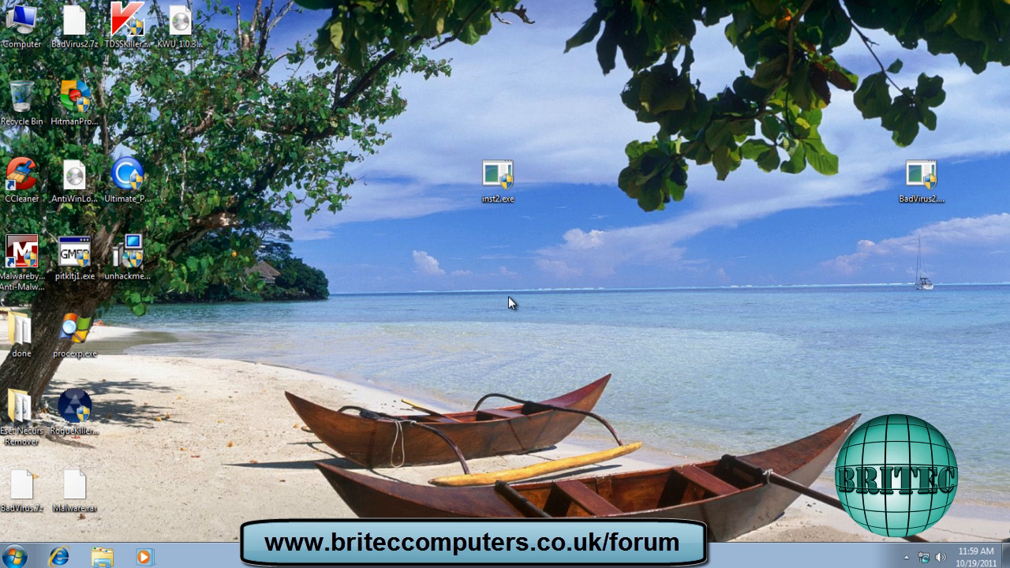
mouse_move(567, 325)
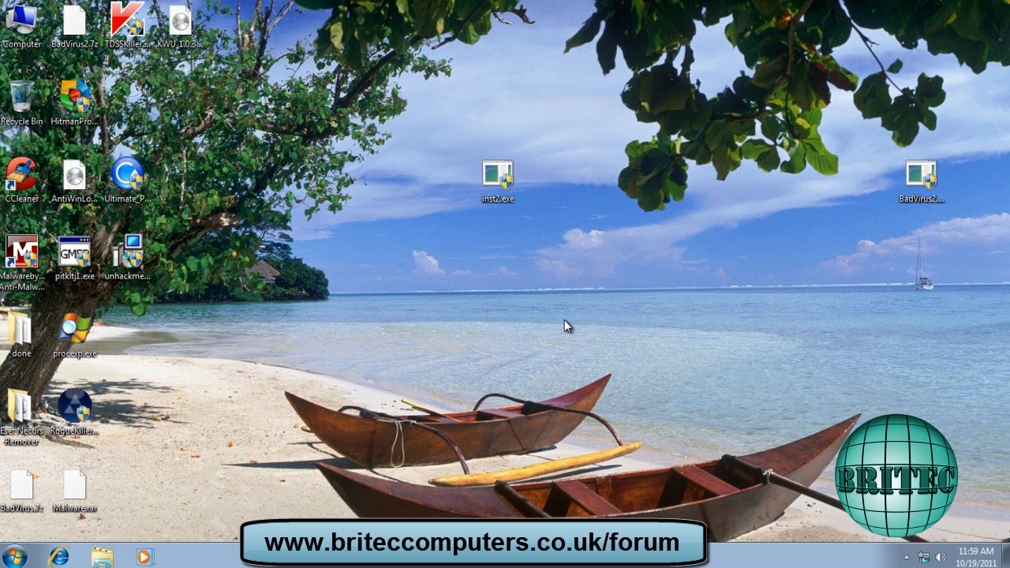
mouse_move(598, 325)
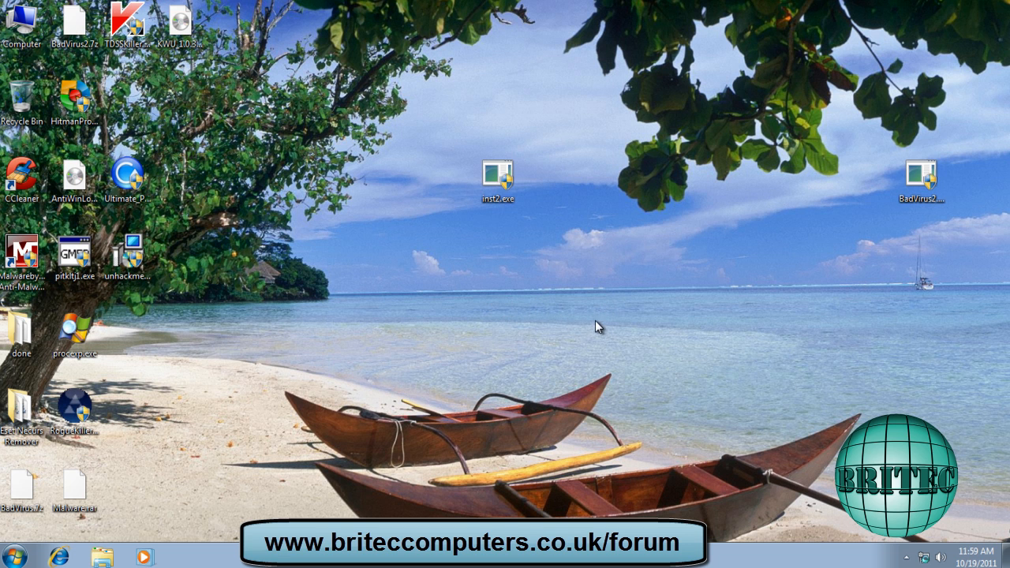
mouse_move(570, 322)
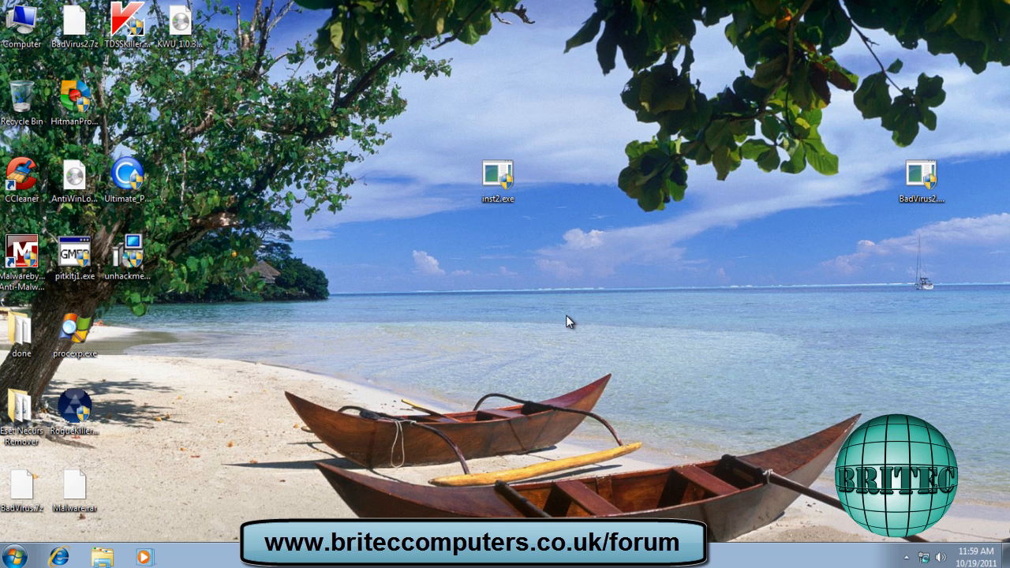
mouse_move(536, 327)
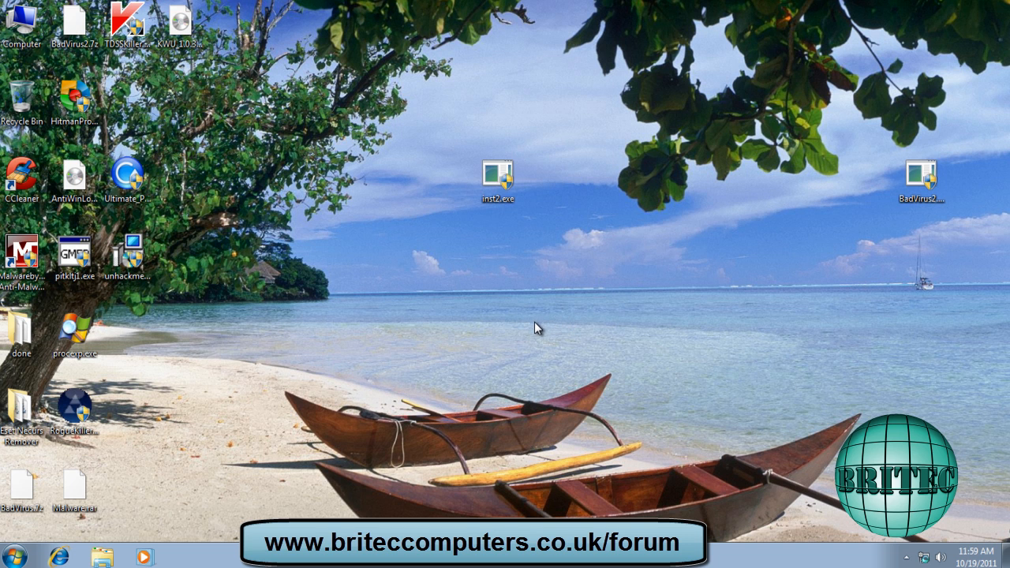
mouse_move(530, 321)
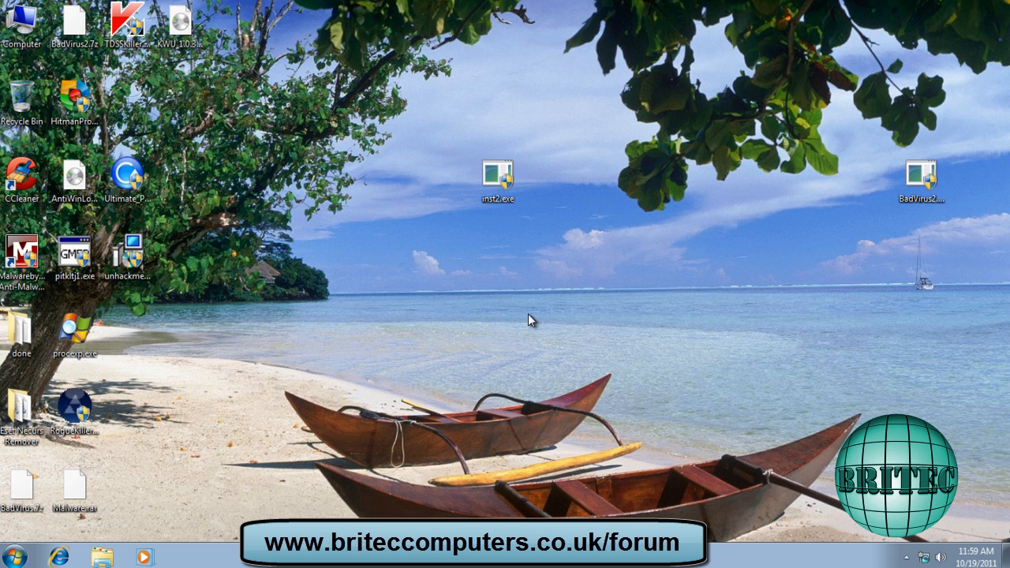
mouse_move(377, 413)
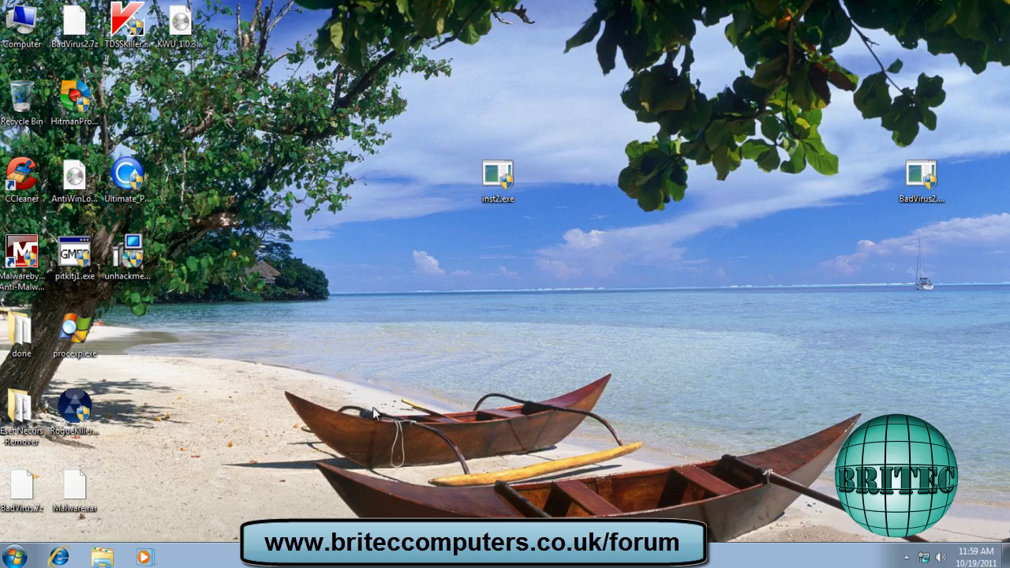